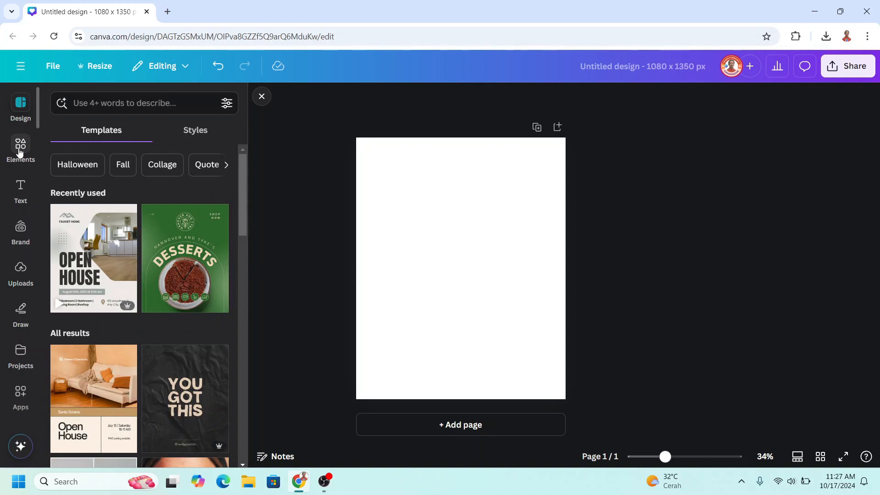
Add the Earth Globe Silhouette graphic from Elements to the blank page.
{"action": "left_click", "coordinate": [20, 148]}
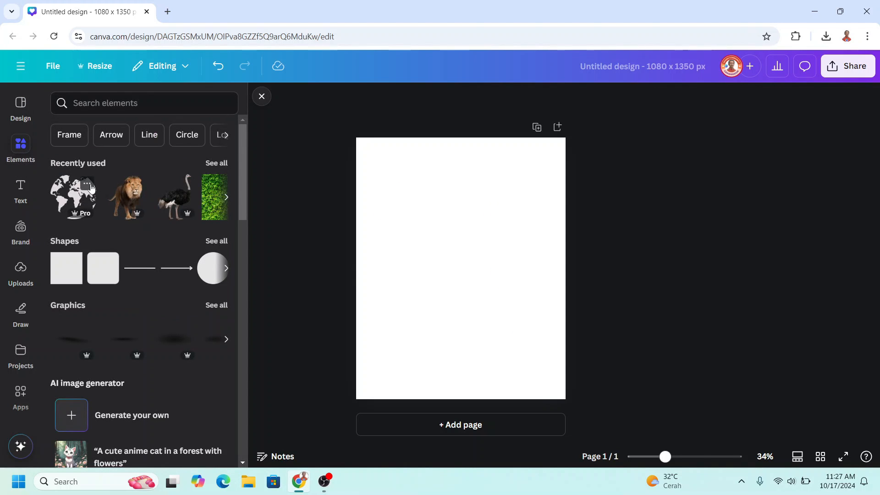
{"action": "right_click", "coordinate": [73, 197]}
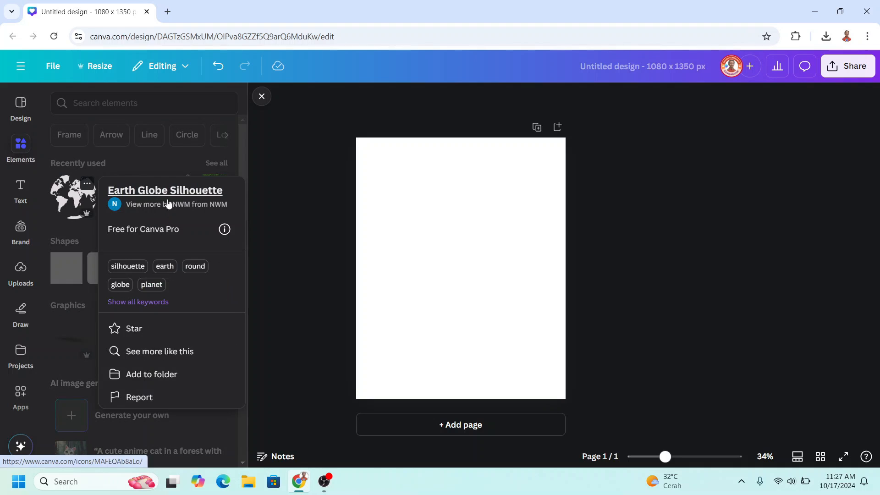
{"action": "left_click", "coordinate": [72, 197]}
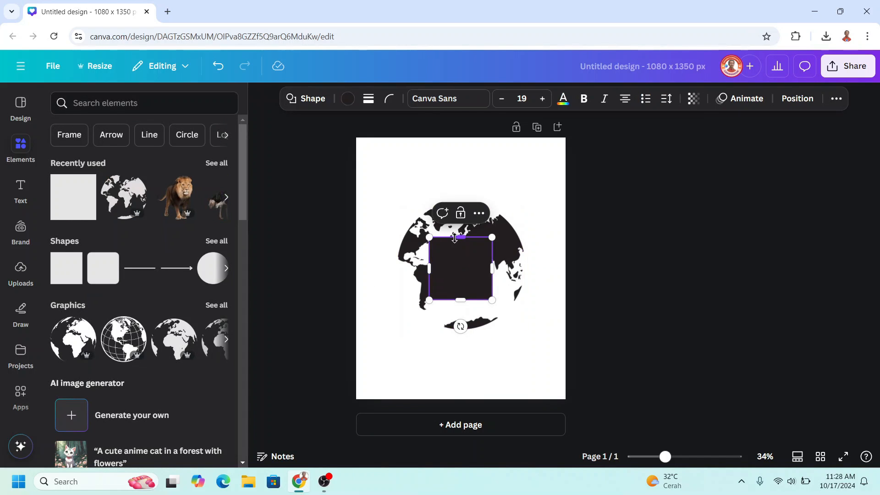
Fill the square yellow, send it behind the globe, and recolour the globe silhouette white.
{"action": "left_click", "coordinate": [347, 98]}
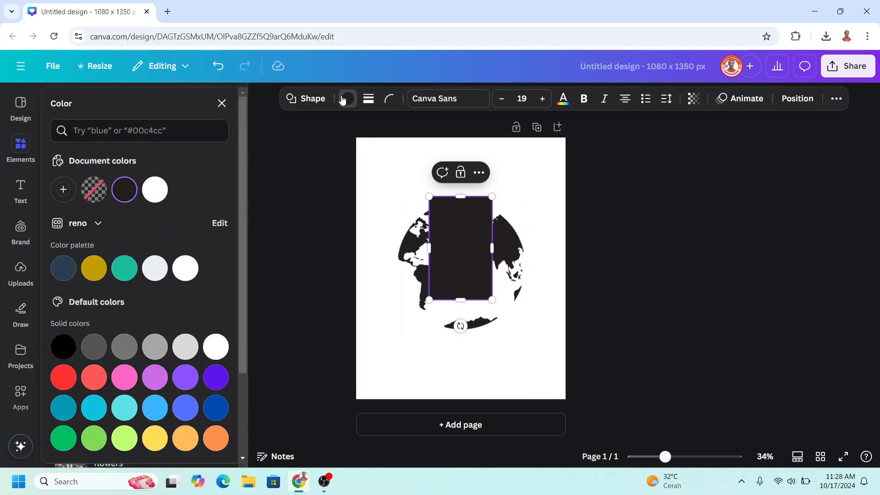
{"action": "left_click", "coordinate": [93, 269]}
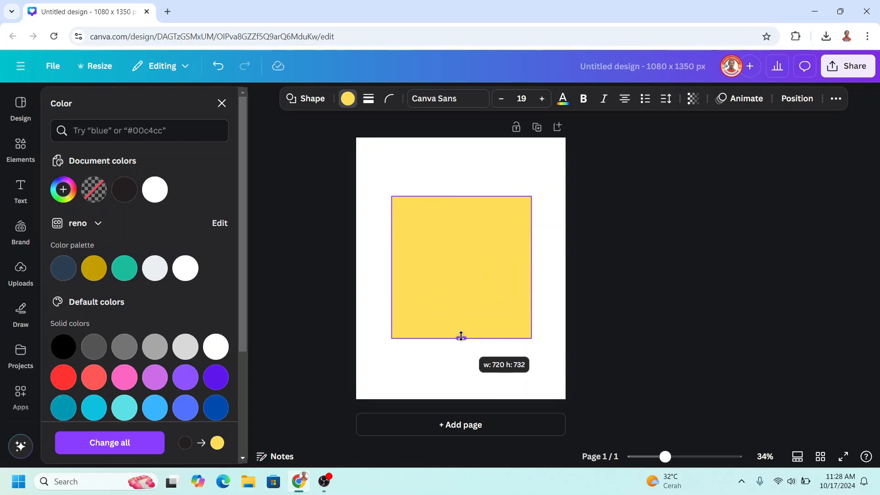
{"action": "right_click", "coordinate": [461, 267]}
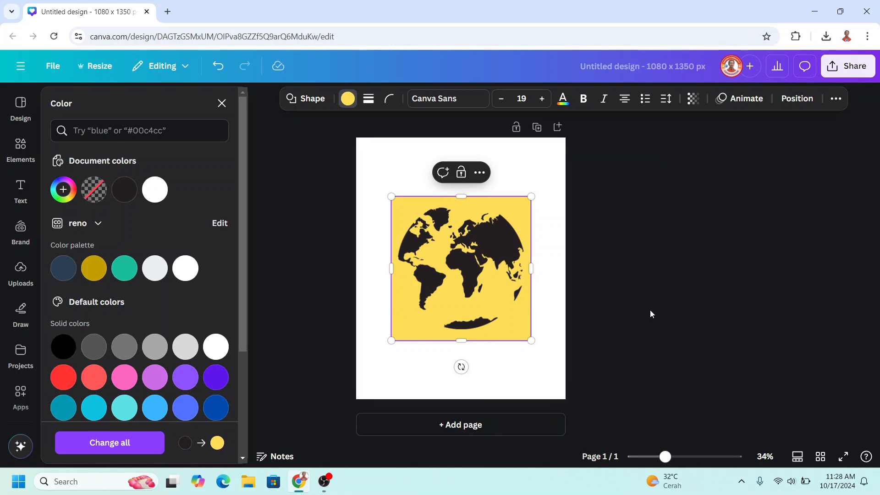
{"action": "left_click", "coordinate": [460, 268]}
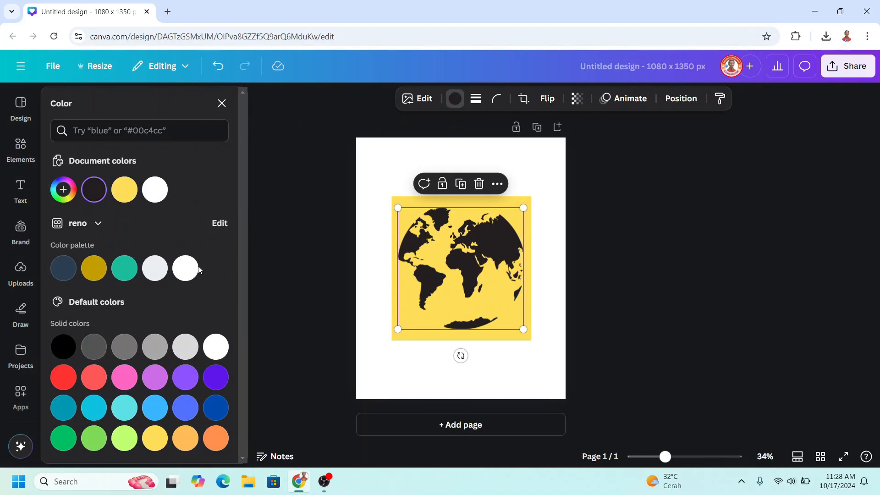
{"action": "left_click", "coordinate": [185, 268]}
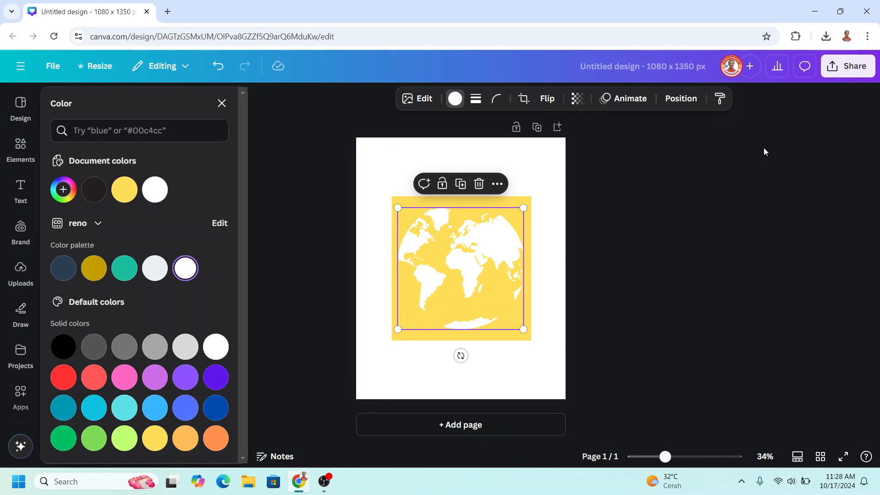
Download the yellow-and-white globe design as a PNG image via Share.
{"action": "left_click", "coordinate": [848, 65]}
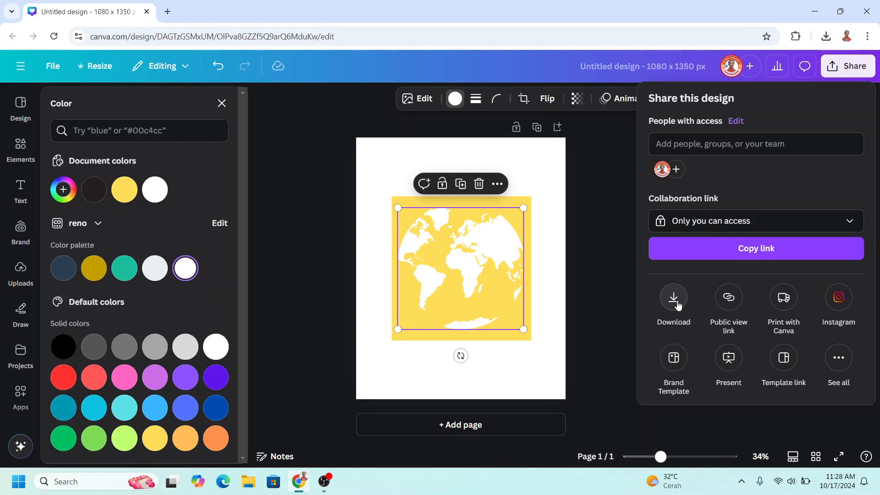
{"action": "left_click", "coordinate": [673, 298]}
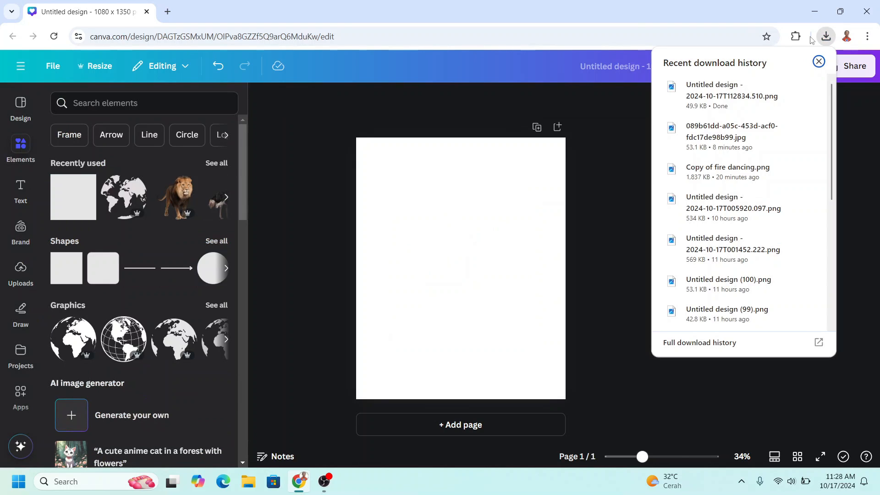
{"action": "mouse_move", "coordinate": [480, 264]}
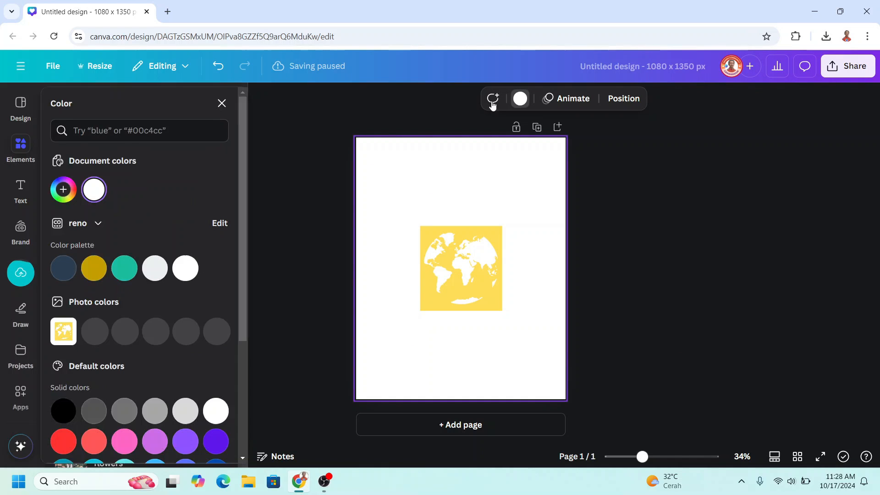
Set the page background to teal and remove the globe image's white background.
{"action": "left_click", "coordinate": [124, 268]}
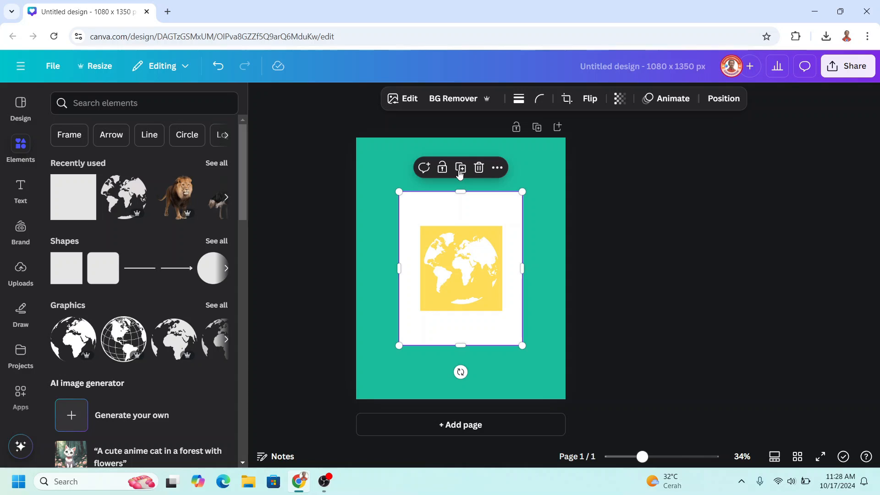
{"action": "left_click", "coordinate": [453, 98]}
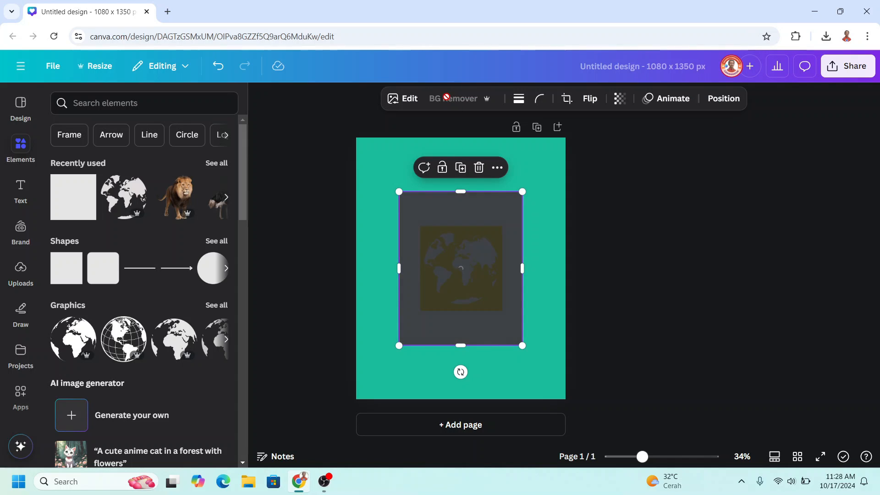
{"action": "left_click", "coordinate": [453, 98]}
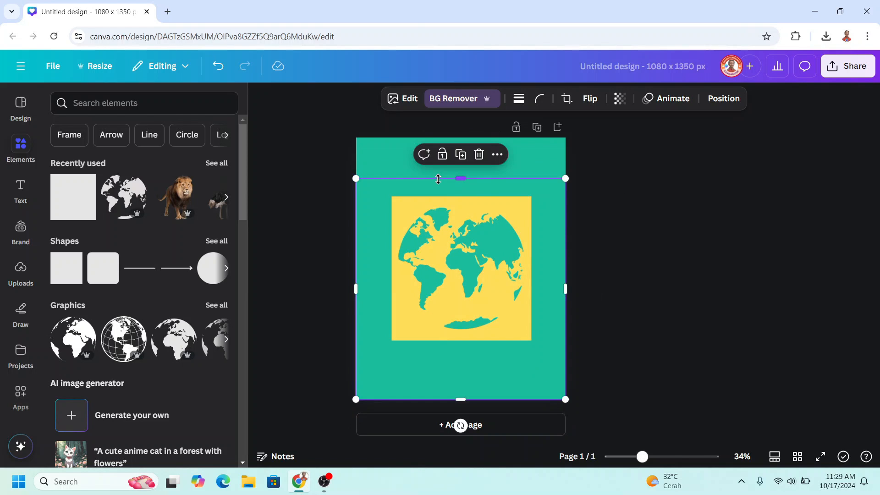
Add the green leaves photo from Recently used, flip it, and layer it behind the globe.
{"action": "left_click", "coordinate": [216, 162]}
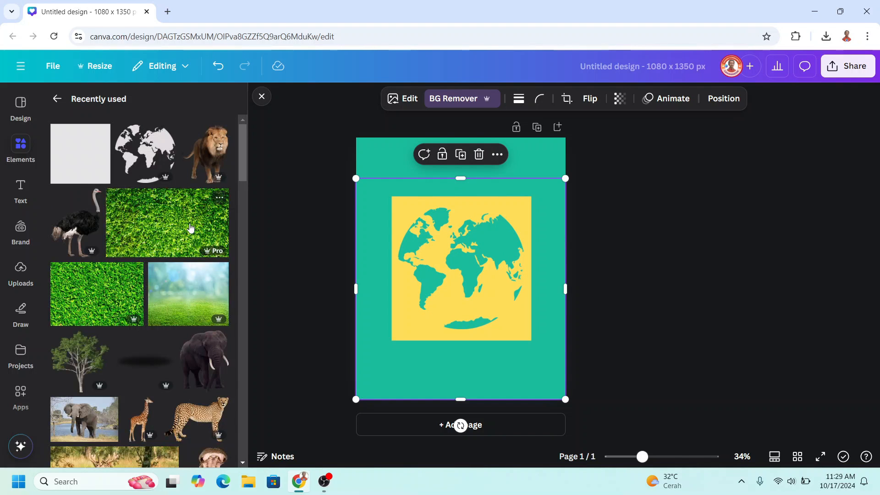
{"action": "right_click", "coordinate": [166, 222]}
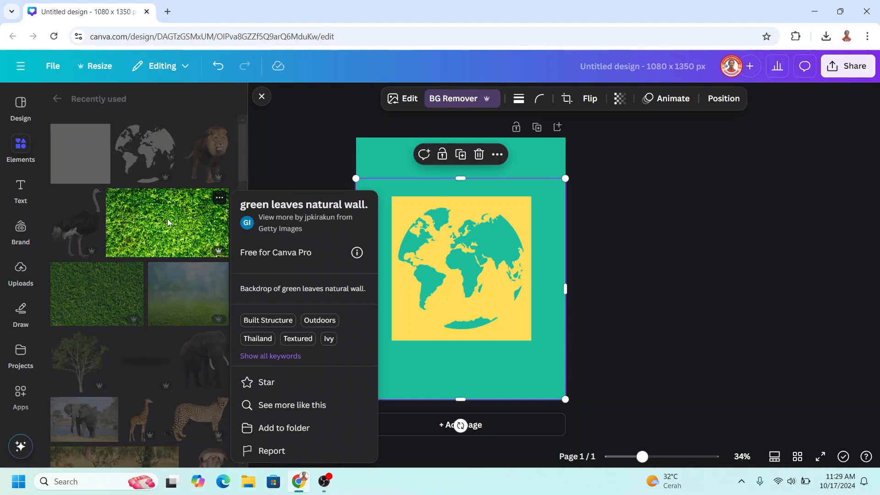
{"action": "left_click", "coordinate": [167, 222]}
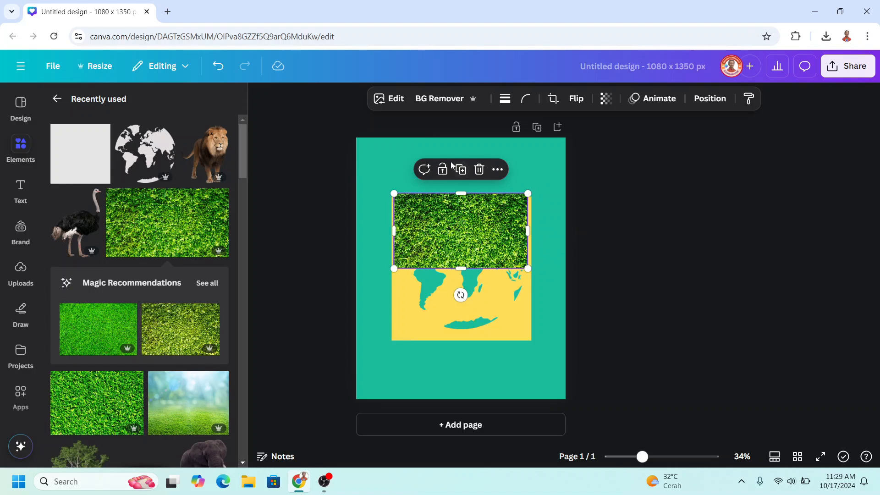
{"action": "left_click", "coordinate": [576, 98]}
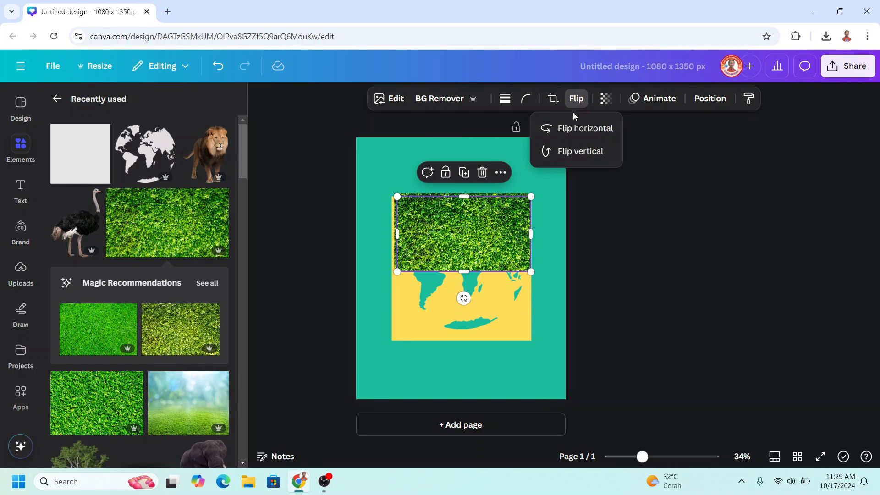
{"action": "left_click", "coordinate": [578, 151]}
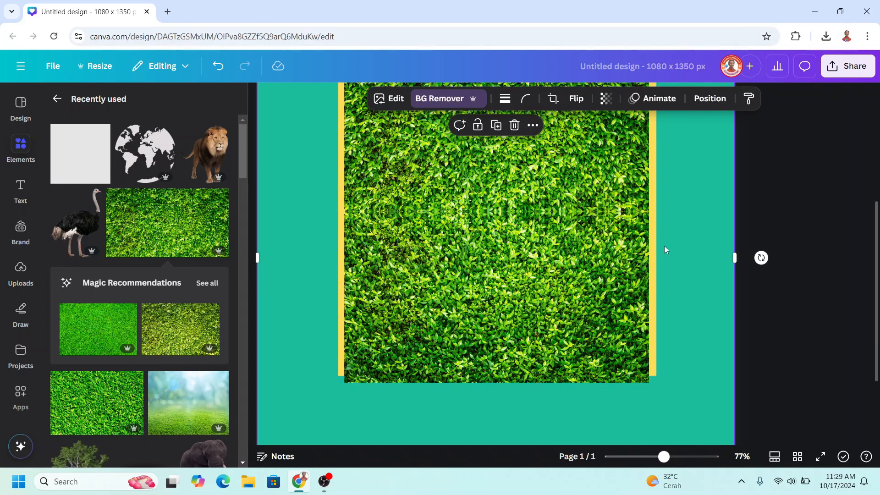
{"action": "right_click", "coordinate": [664, 250]}
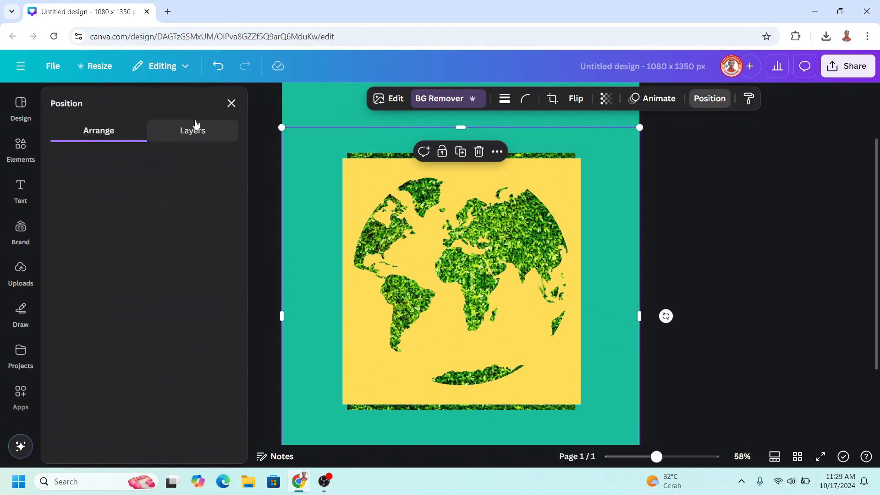
Select the page background to bring up its colour options.
{"action": "left_click", "coordinate": [192, 130]}
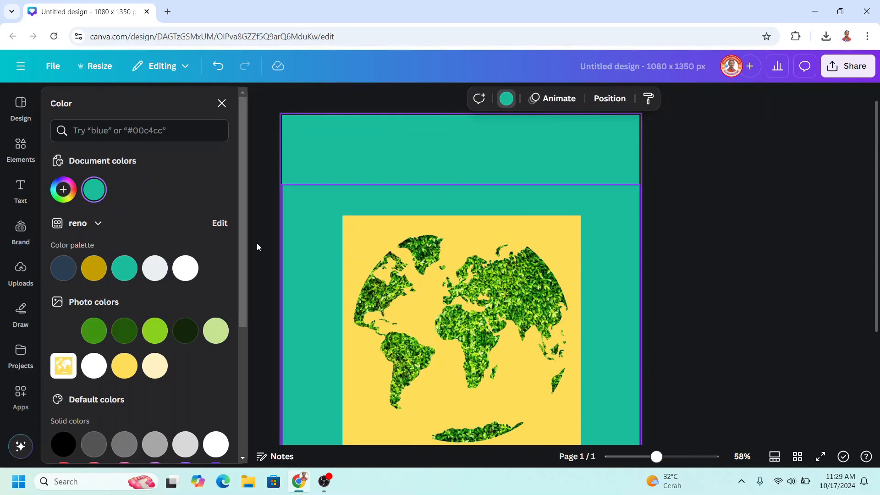
Change the background to Yellow #ffde59 and start a PNG download of the design.
{"action": "scroll", "scroll_direction": "down", "scroll_amount": 3}
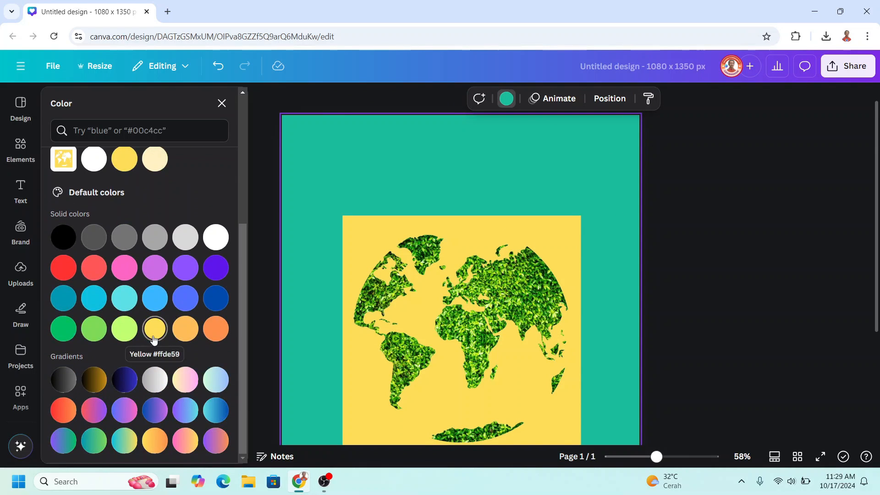
{"action": "left_click", "coordinate": [848, 65]}
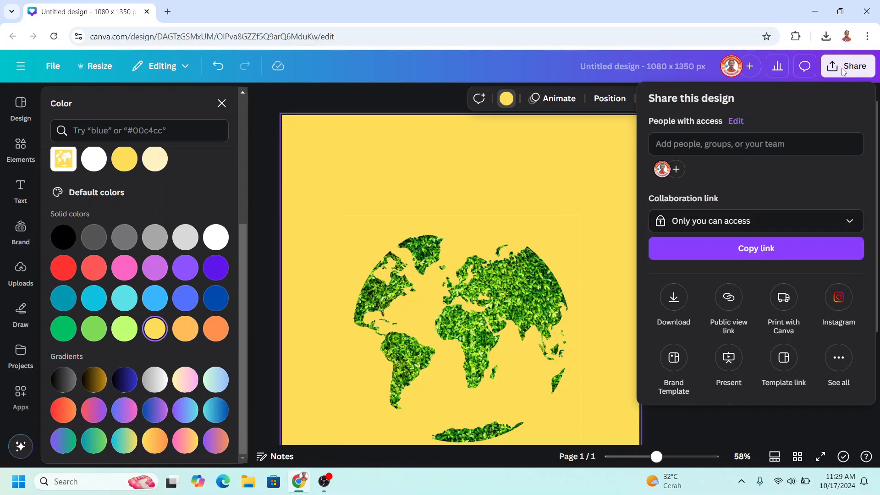
{"action": "left_click", "coordinate": [673, 303]}
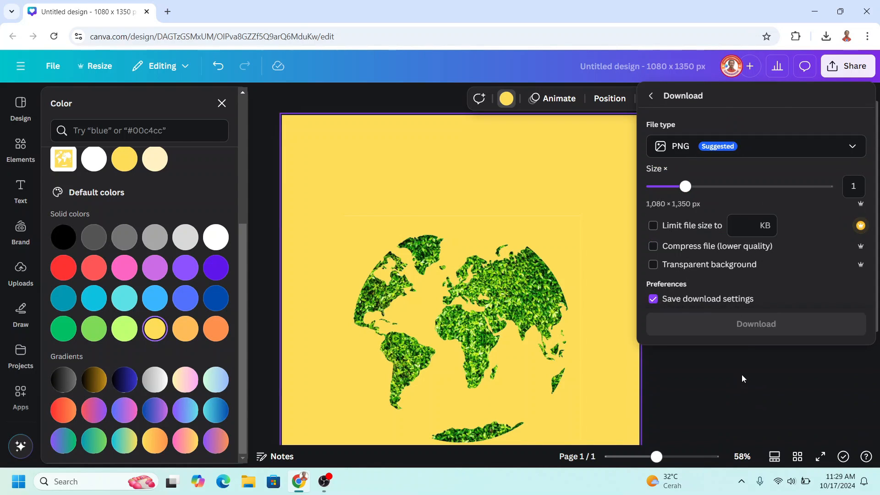
{"action": "left_click", "coordinate": [756, 324]}
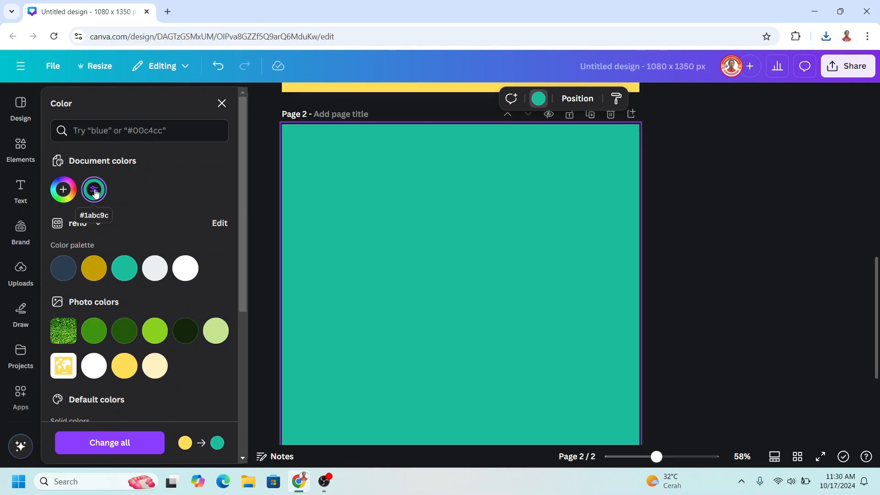
Make the page background a radial gradient from white to light blue #6ADAF8.
{"action": "left_click", "coordinate": [93, 190]}
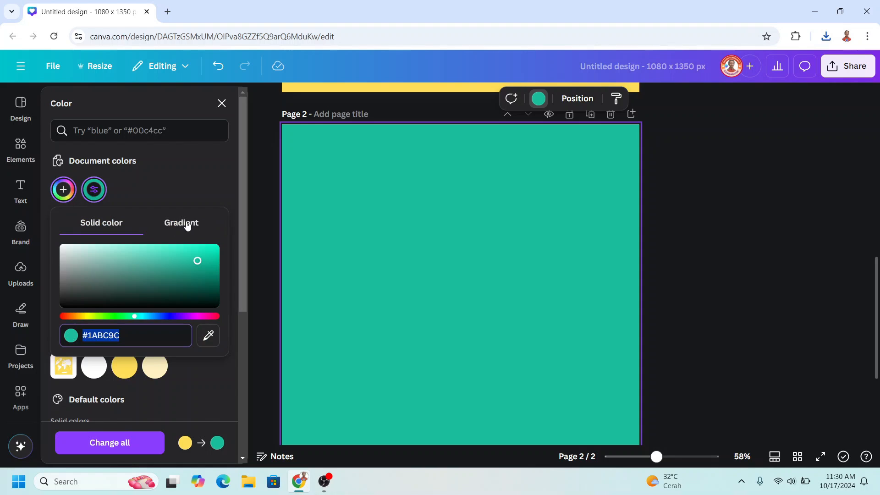
{"action": "left_click", "coordinate": [181, 223]}
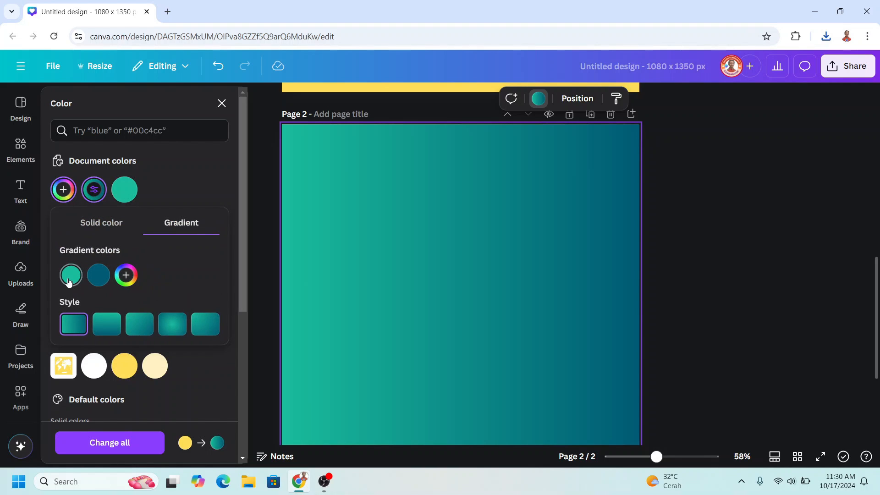
{"action": "left_click", "coordinate": [71, 275]}
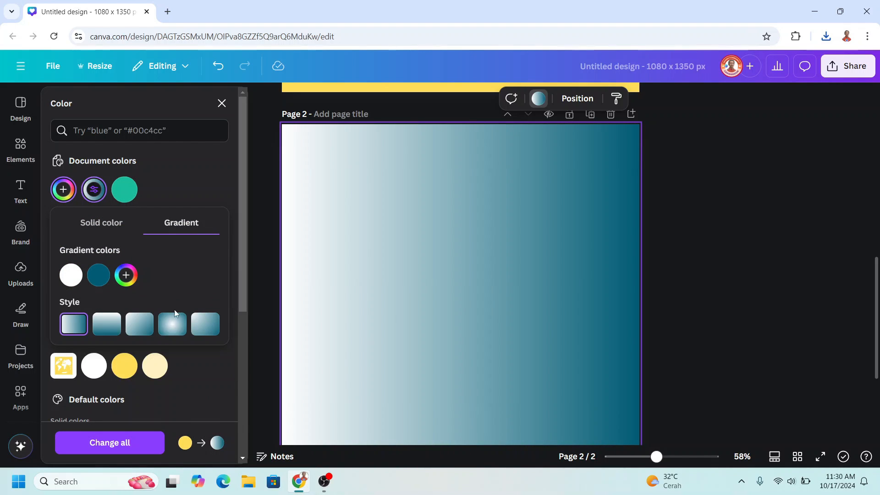
{"action": "left_click", "coordinate": [173, 324]}
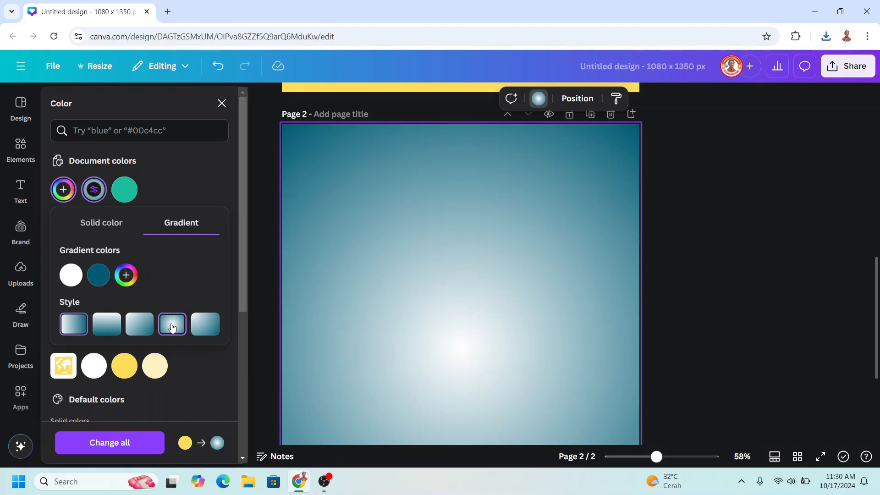
{"action": "left_click", "coordinate": [97, 275]}
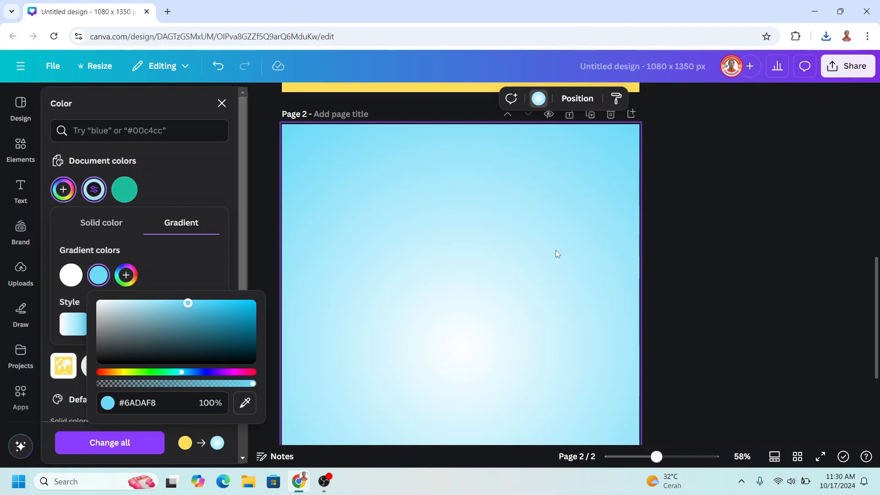
{"action": "left_click", "coordinate": [826, 36]}
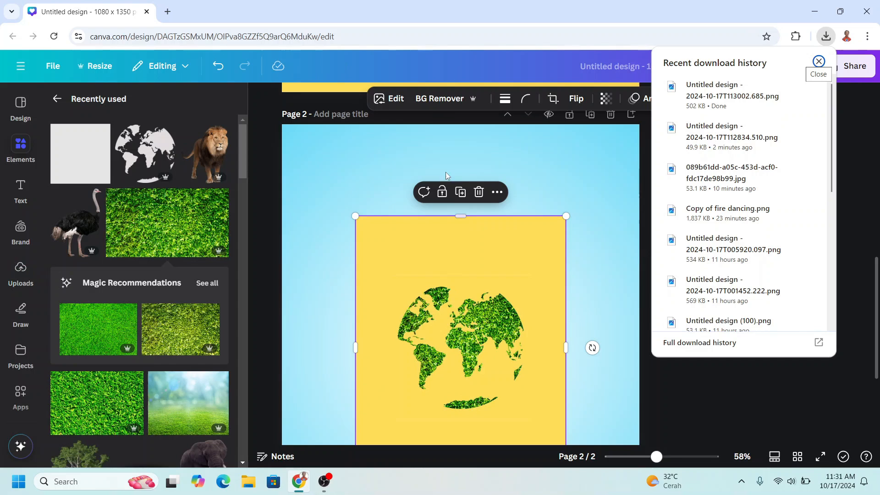
Add the Green Circle Gradient behind the world map and give the map a shadow effect.
{"action": "left_click", "coordinate": [818, 61]}
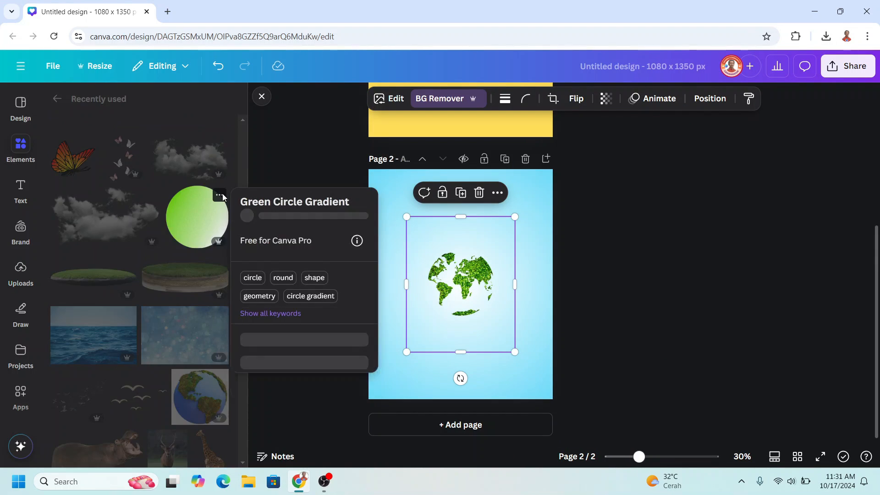
{"action": "left_click", "coordinate": [220, 195]}
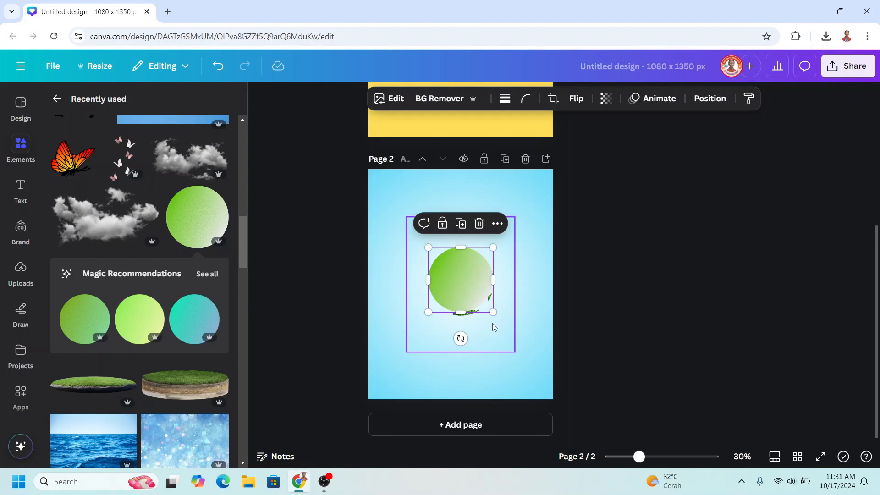
{"action": "right_click", "coordinate": [460, 281]}
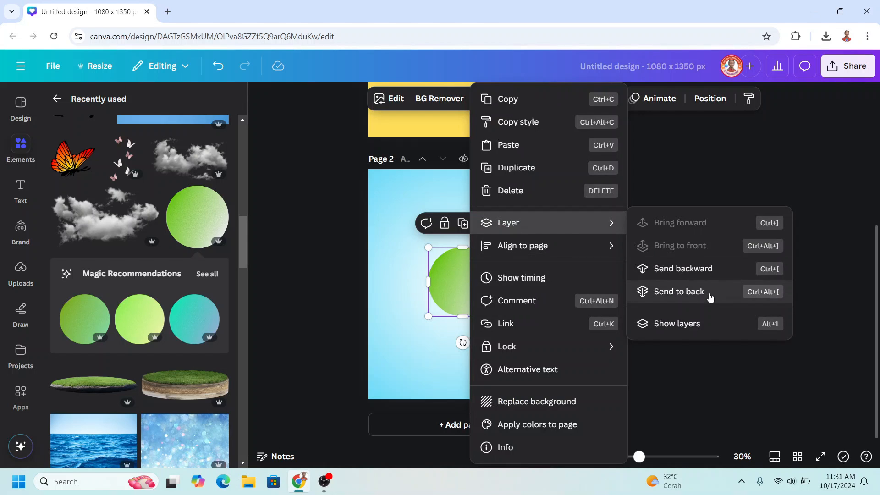
{"action": "left_click", "coordinate": [678, 291]}
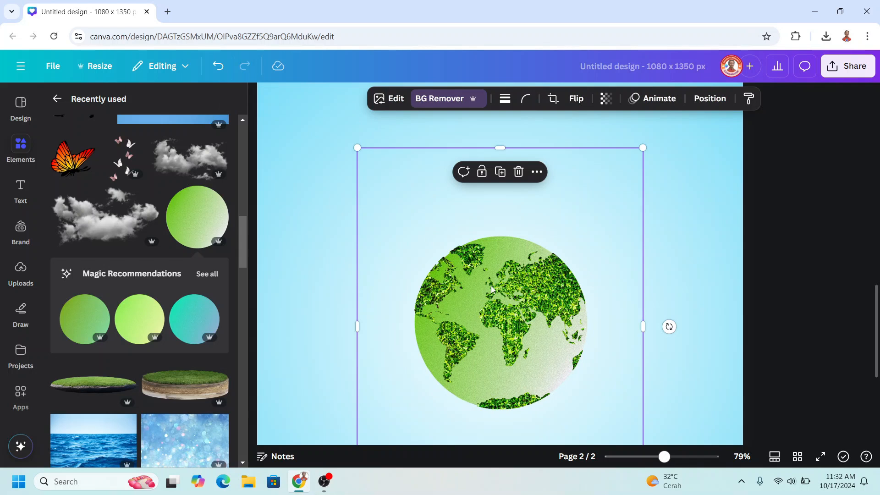
{"action": "mouse_move", "coordinate": [394, 98]}
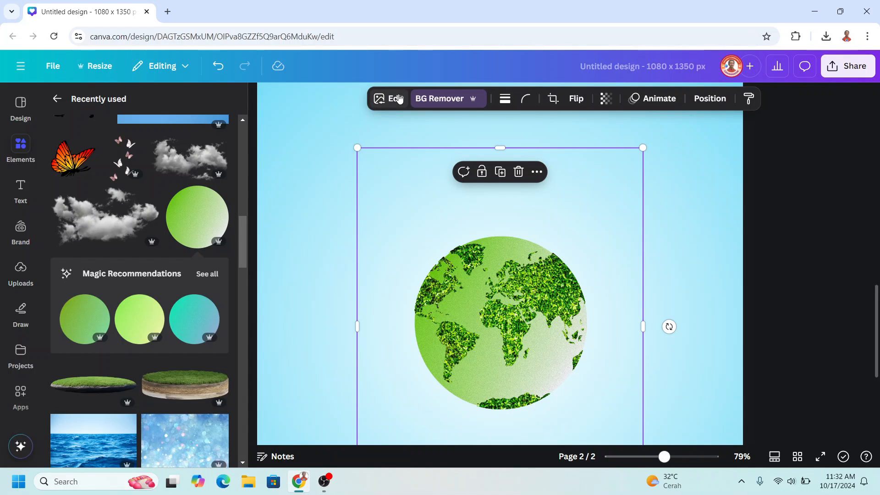
{"action": "left_click", "coordinate": [390, 98]}
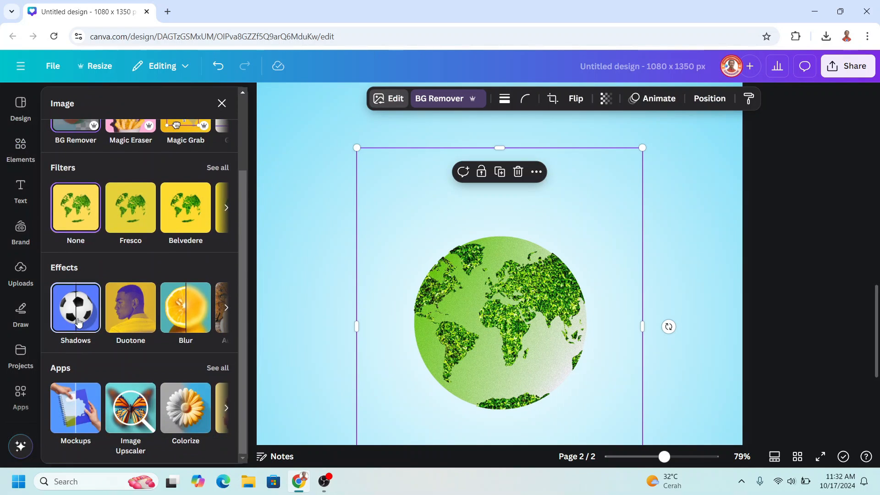
{"action": "left_click", "coordinate": [75, 308]}
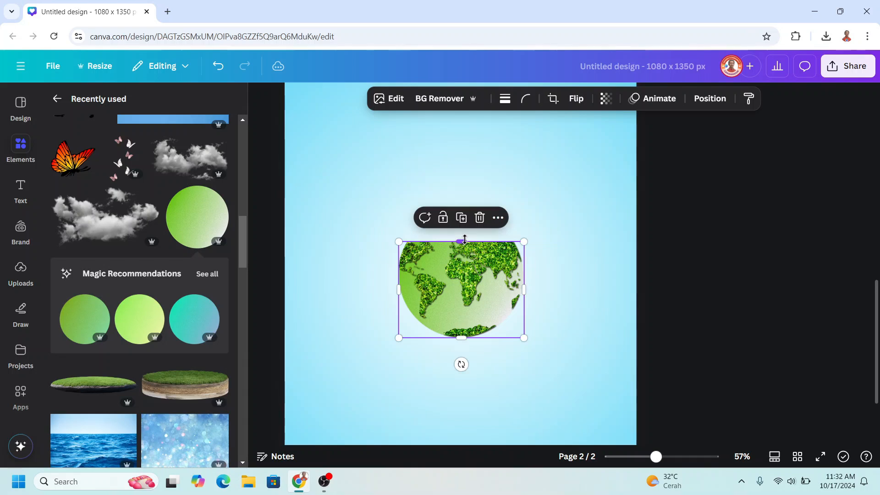
Search elements for 'cir', fill an oval frame with the natural grass photo, and adjust its crop.
{"action": "left_click", "coordinate": [20, 149]}
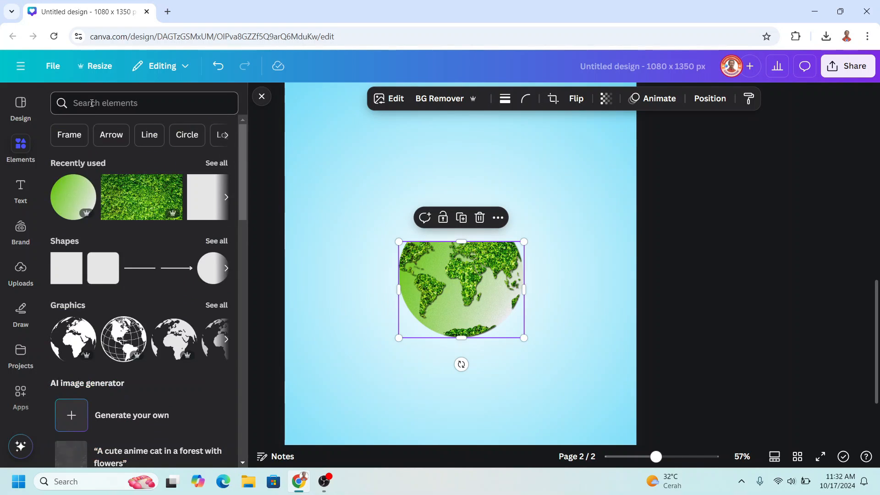
{"action": "type", "text": "circle"}
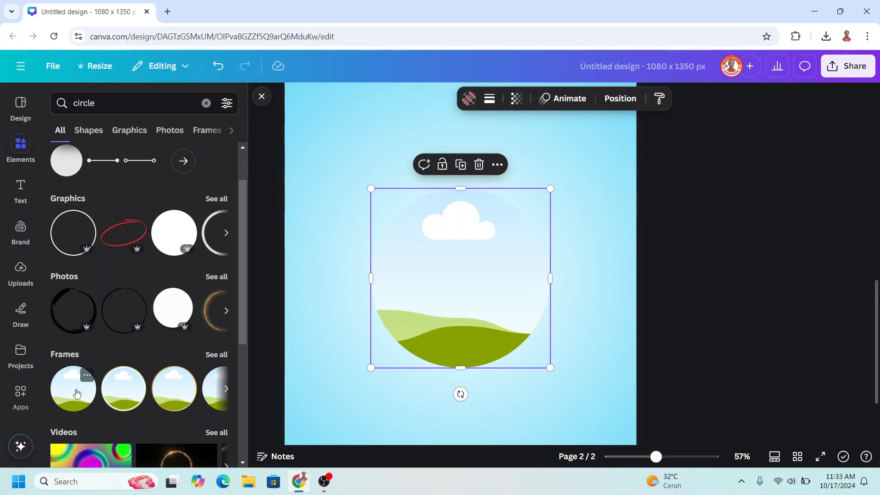
{"action": "mouse_move", "coordinate": [536, 223]}
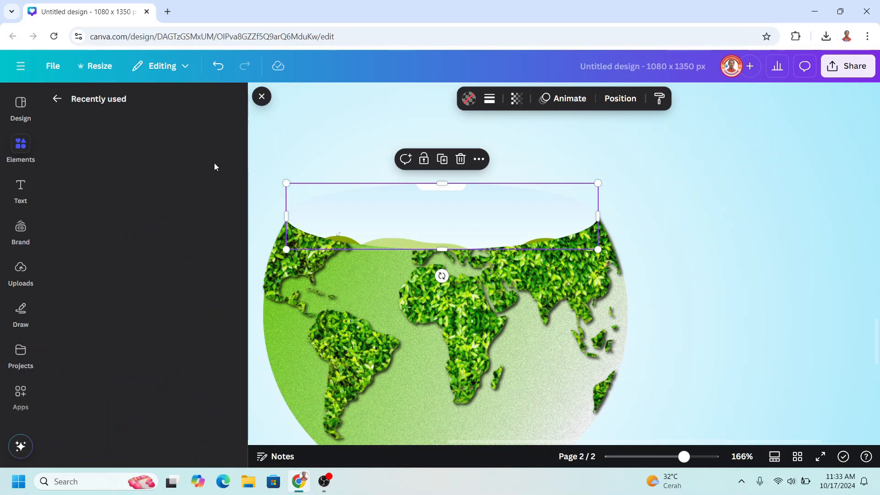
{"action": "right_click", "coordinate": [83, 233]}
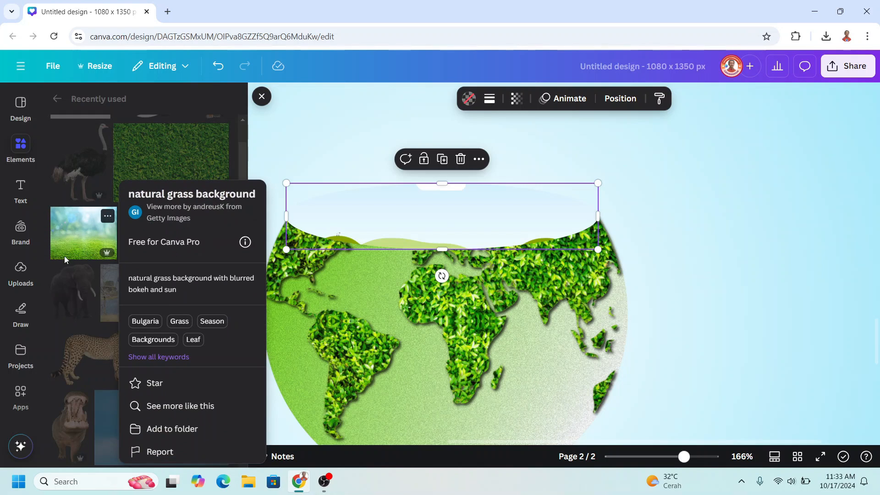
{"action": "left_click", "coordinate": [83, 233]}
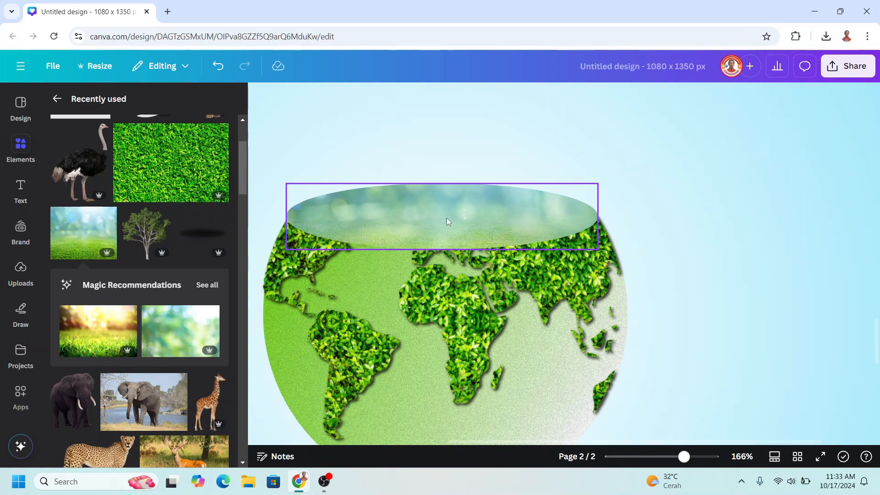
{"action": "double_click", "coordinate": [442, 216]}
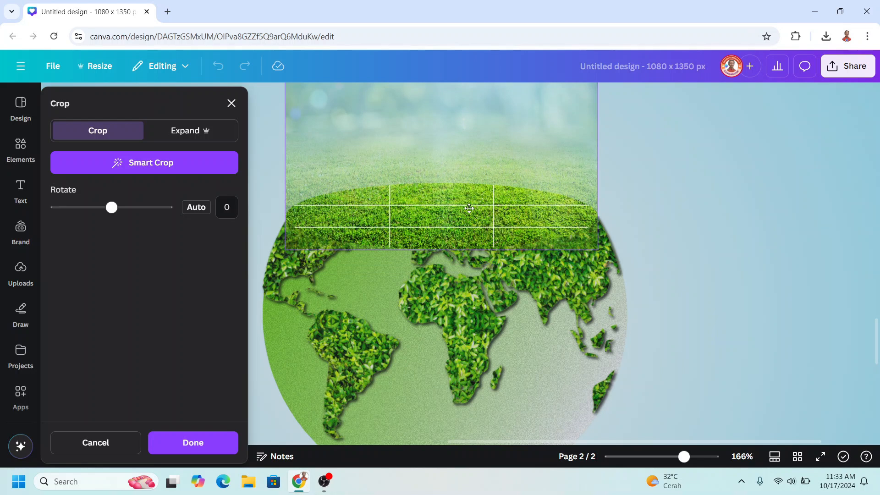
{"action": "left_click", "coordinate": [193, 443]}
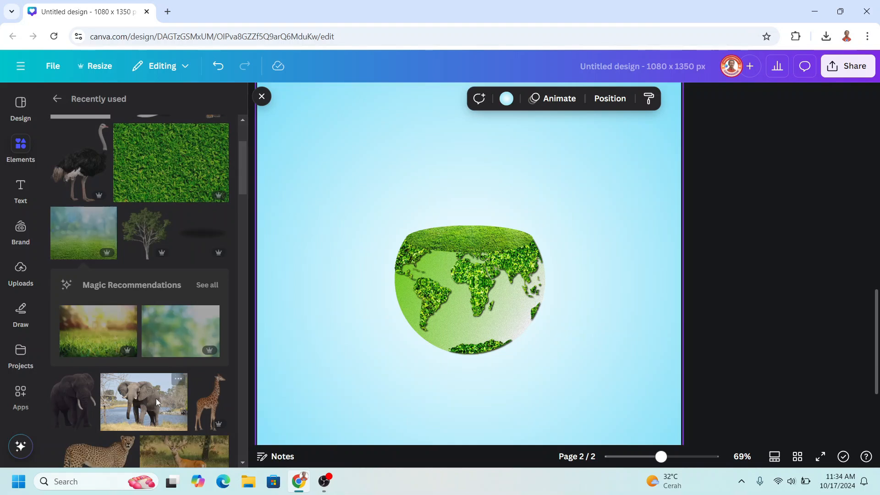
Place the elephant on the grassy top and add the deer with its background removed.
{"action": "left_click", "coordinate": [143, 402]}
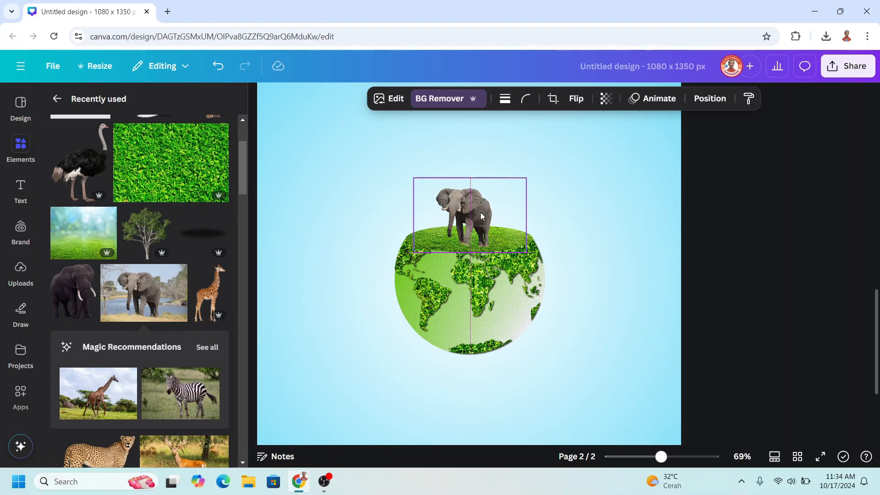
{"action": "left_click", "coordinate": [470, 216]}
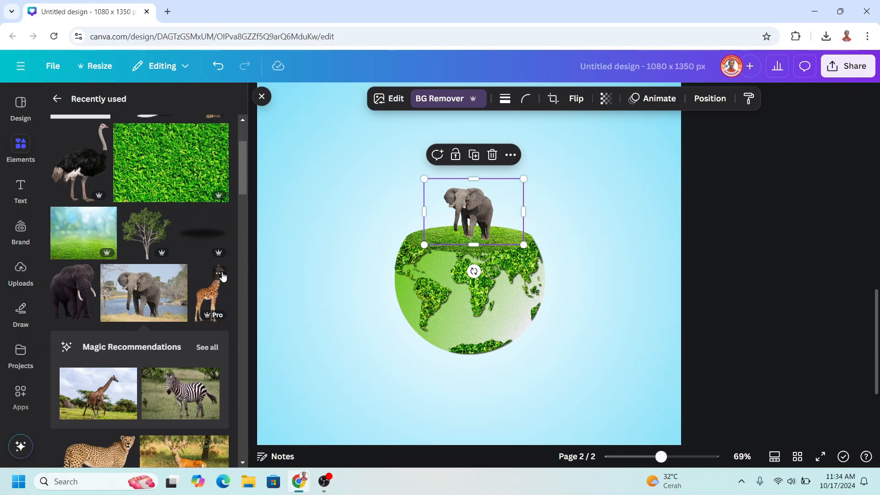
{"action": "mouse_move", "coordinate": [210, 300]}
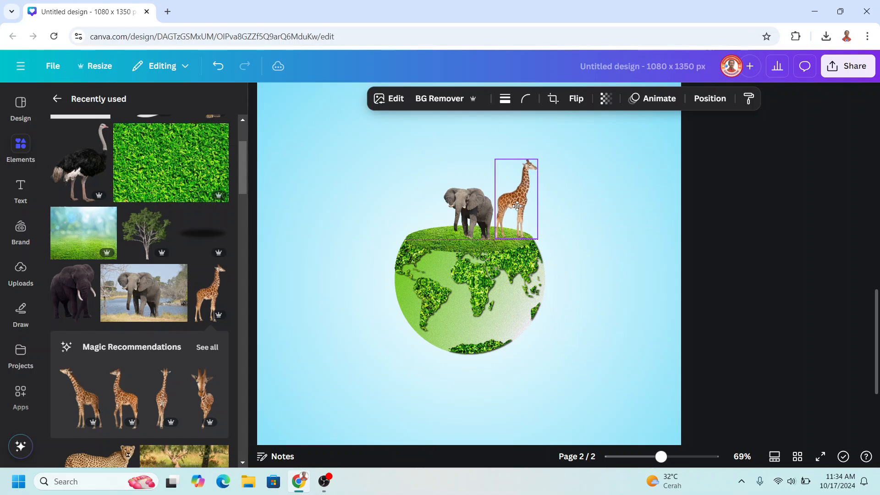
{"action": "left_click", "coordinate": [517, 202]}
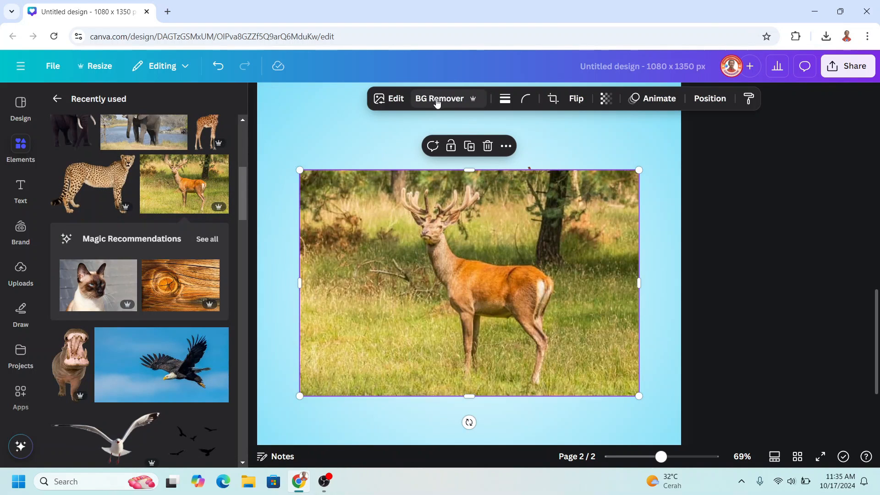
{"action": "left_click", "coordinate": [576, 98]}
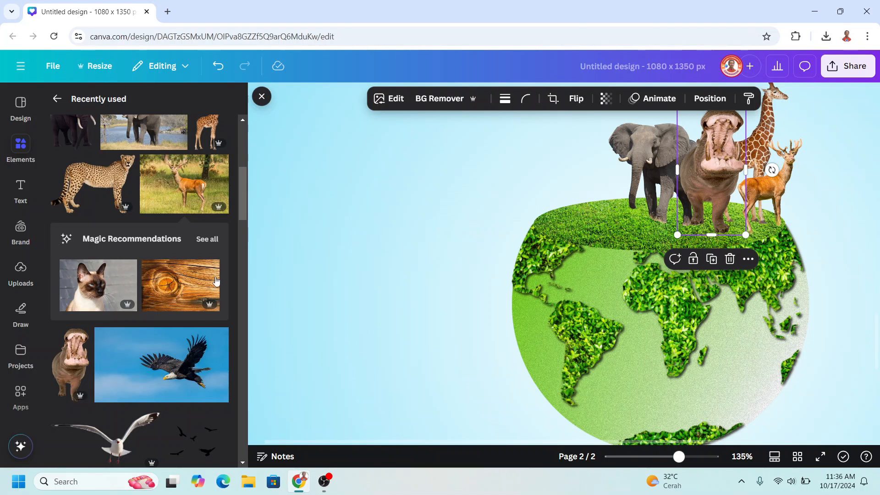
{"action": "scroll", "scroll_direction": "up", "scroll_amount": 3}
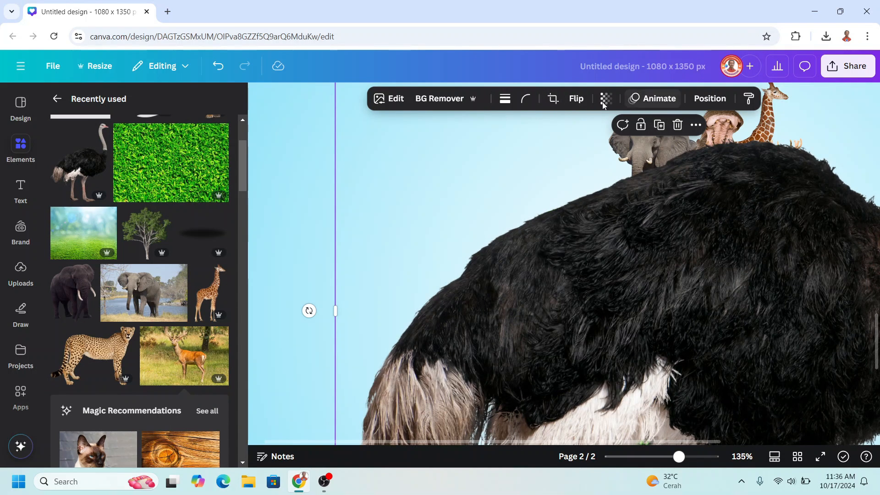
Flip the ostrich horizontally, then add the cheetah and lion onto the grass.
{"action": "left_click", "coordinate": [576, 98]}
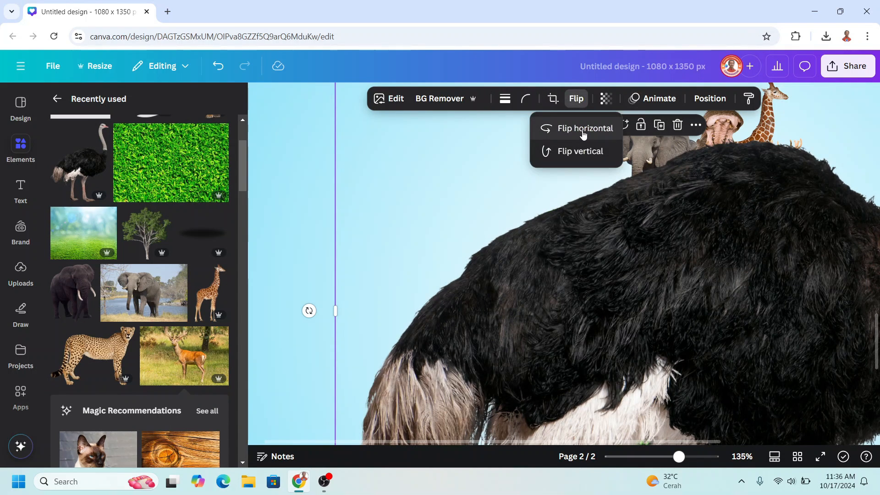
{"action": "left_click", "coordinate": [585, 128]}
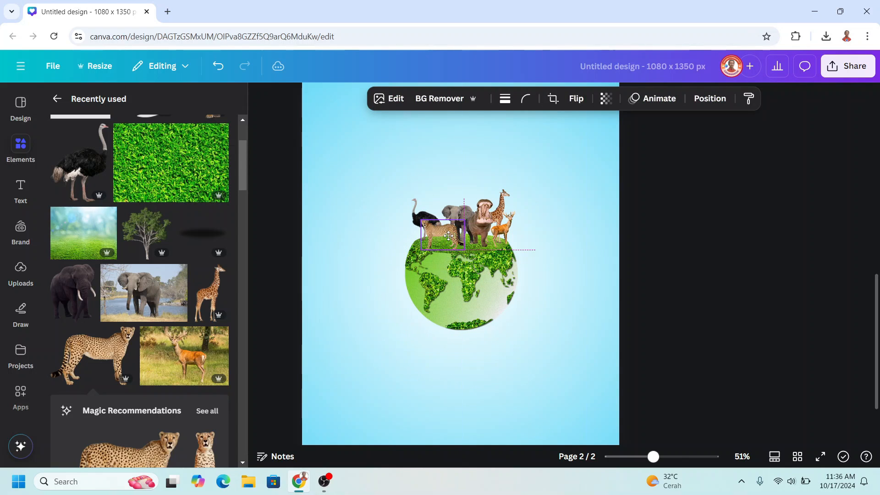
{"action": "left_click", "coordinate": [443, 233]}
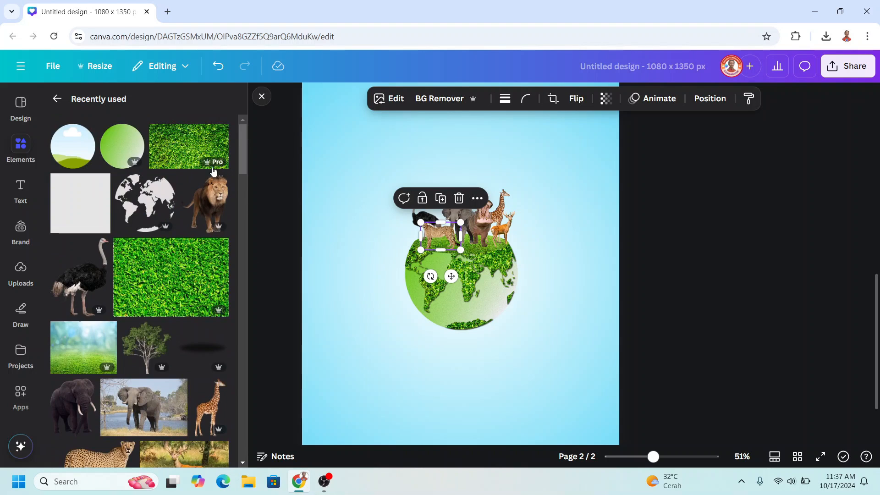
{"action": "left_click", "coordinate": [206, 203]}
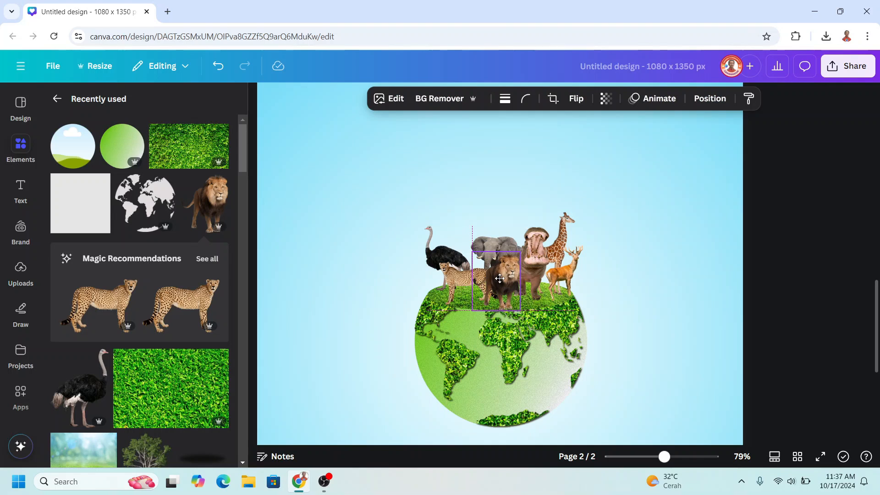
{"action": "left_click", "coordinate": [499, 279]}
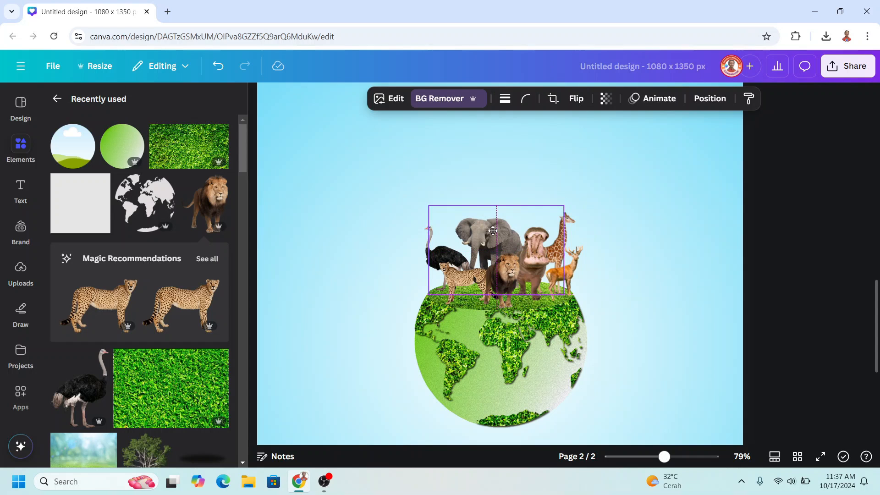
{"action": "left_click", "coordinate": [531, 264]}
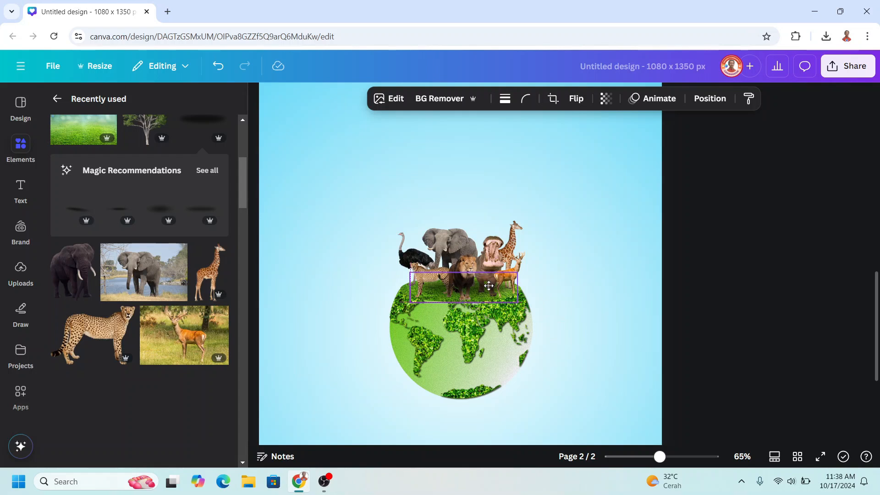
Send the shadow graphic behind the animals in Position > Layers, then add a tree image.
{"action": "left_click", "coordinate": [709, 98]}
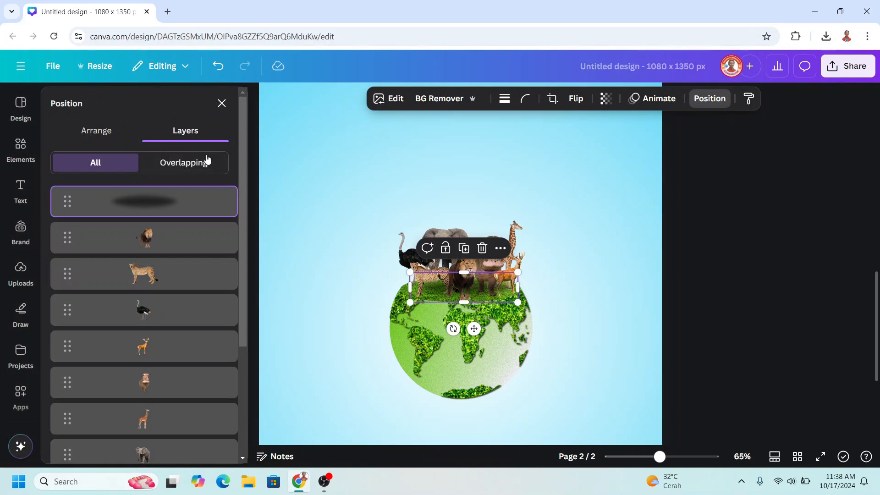
{"action": "scroll", "scroll_direction": "down", "scroll_amount": 3}
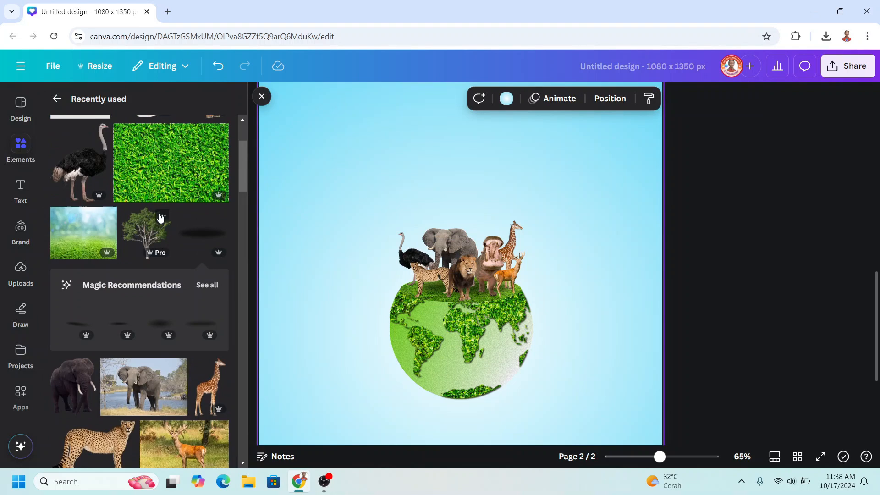
{"action": "left_click", "coordinate": [147, 232]}
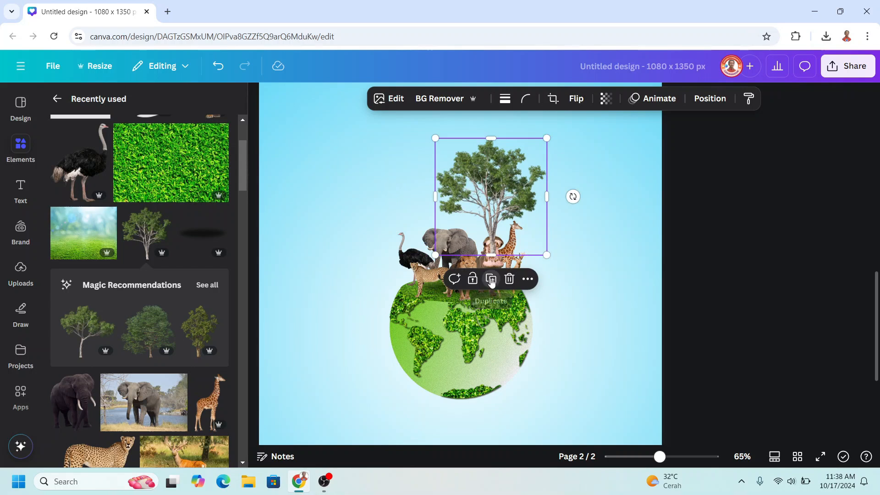
Duplicate the tree and send both trees behind the animals via Layers.
{"action": "left_click", "coordinate": [490, 279]}
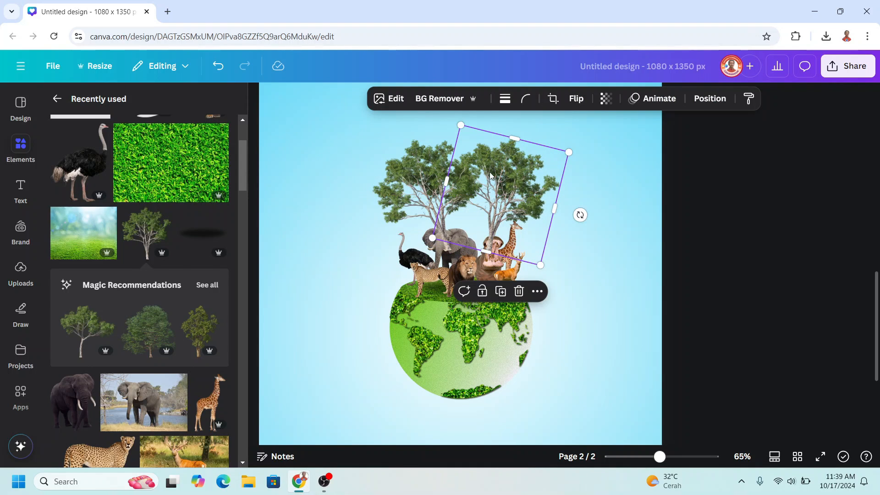
{"action": "left_click", "coordinate": [709, 98]}
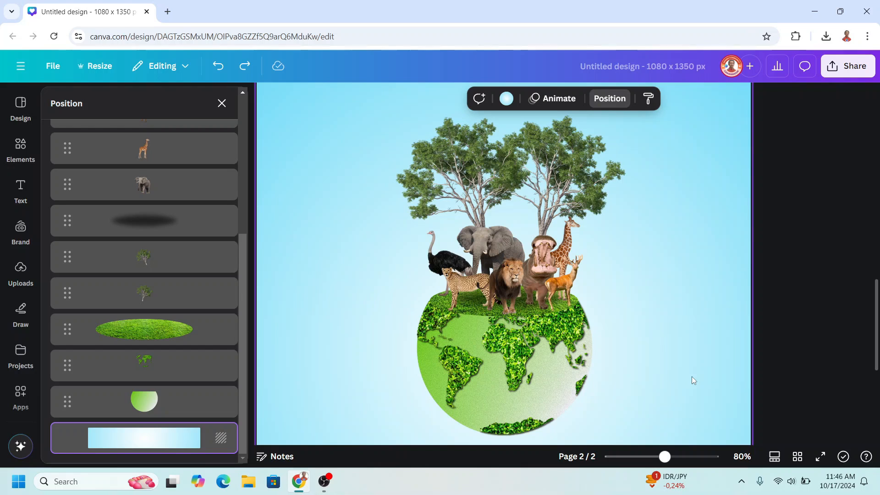
{"action": "left_click", "coordinate": [499, 283]}
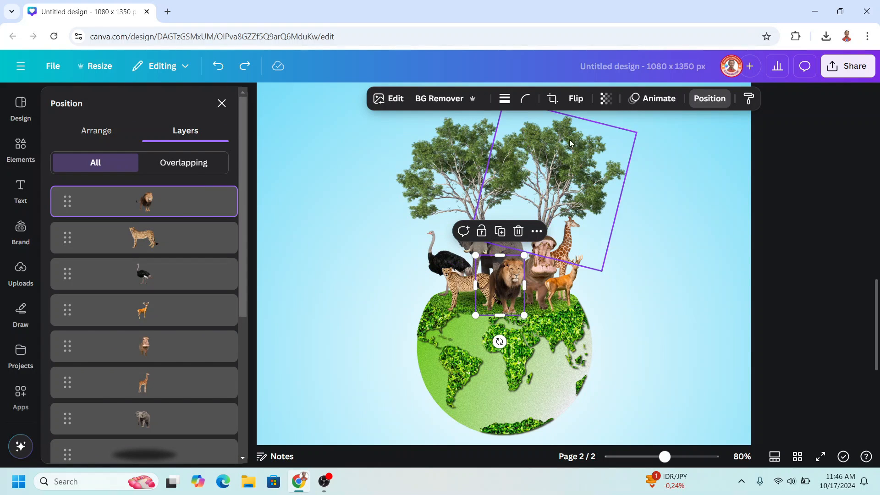
Adjust the lion, add the bush graphic and reorder the bush layers among the animals.
{"action": "left_click", "coordinate": [575, 98]}
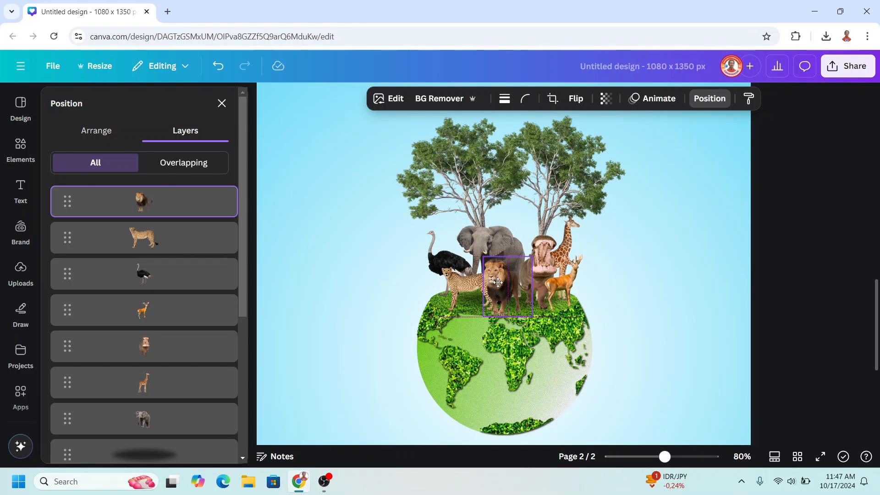
{"action": "left_click", "coordinate": [20, 148]}
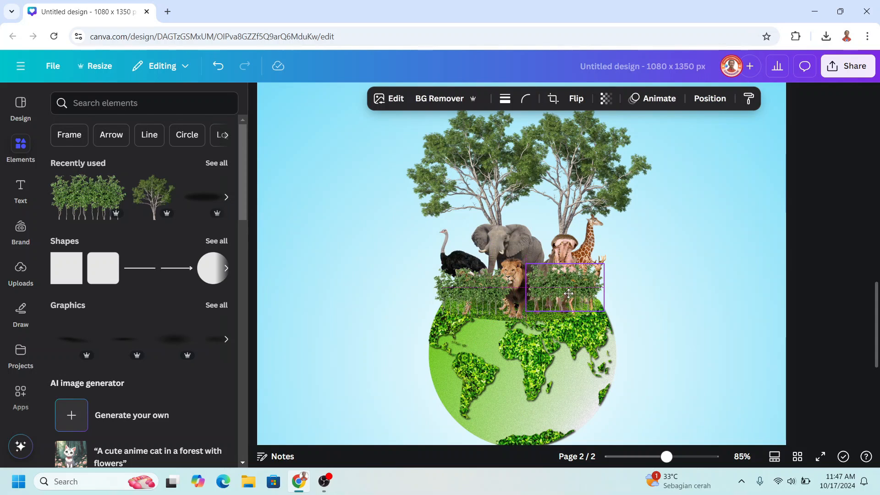
{"action": "left_click", "coordinate": [710, 98]}
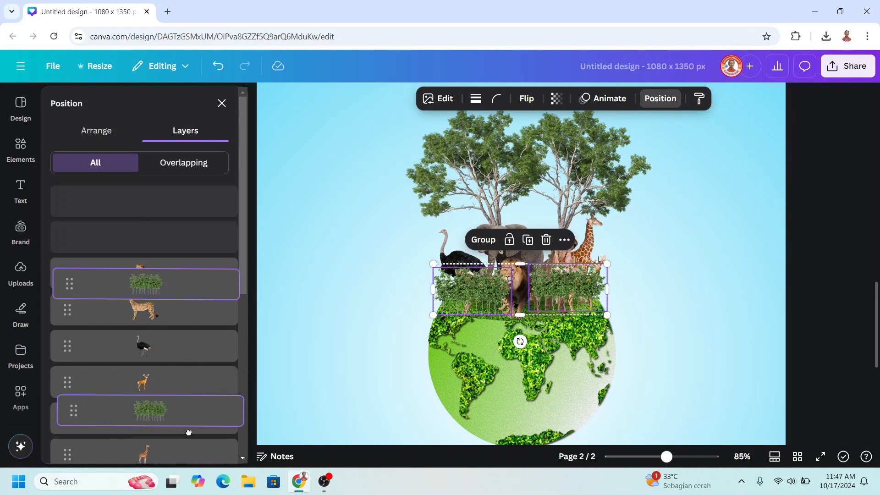
{"action": "scroll", "scroll_direction": "down", "scroll_amount": 3}
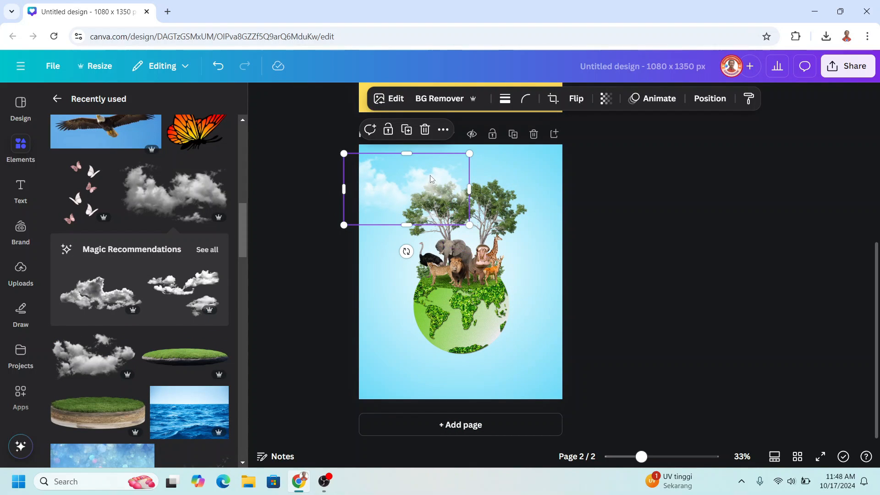
Add the cloud, an orange butterfly and a flying eagle with its blue sky removed.
{"action": "right_click", "coordinate": [429, 178]}
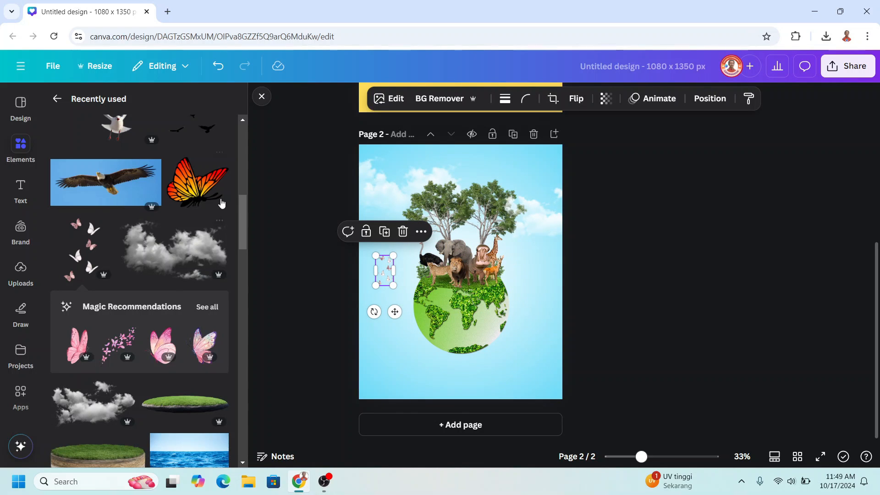
{"action": "left_click", "coordinate": [197, 182]}
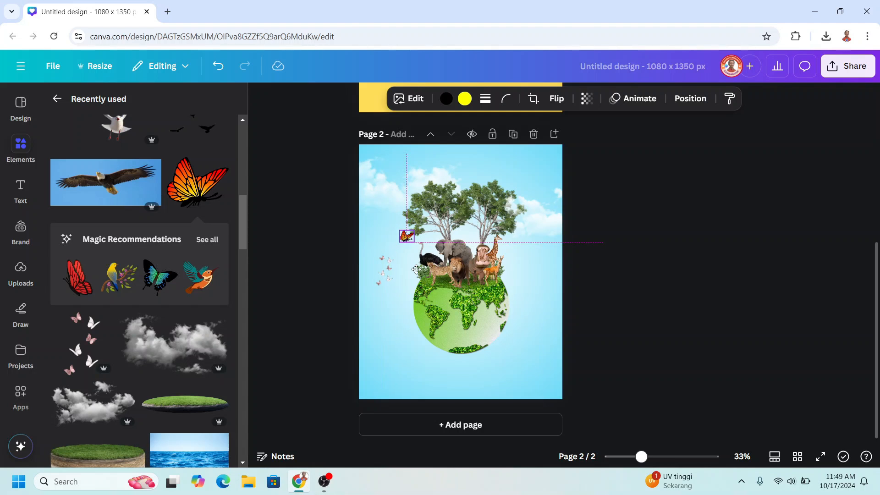
{"action": "left_click", "coordinate": [407, 235]}
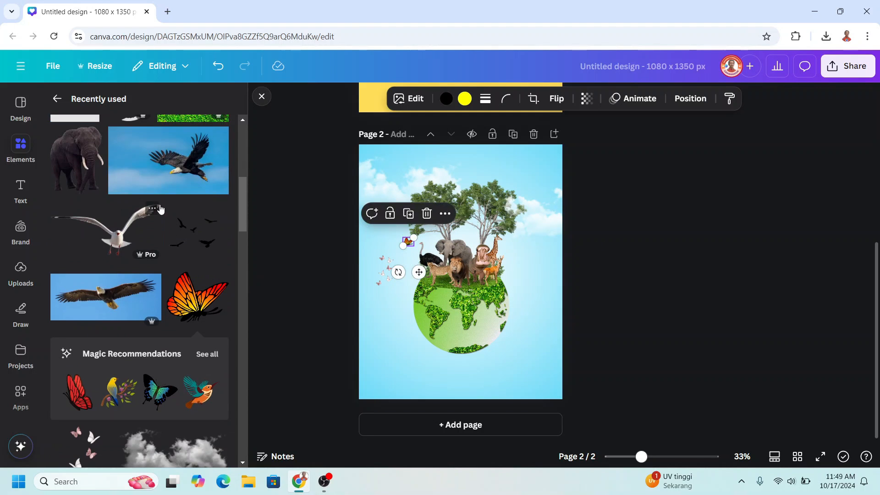
{"action": "left_click", "coordinate": [105, 229]}
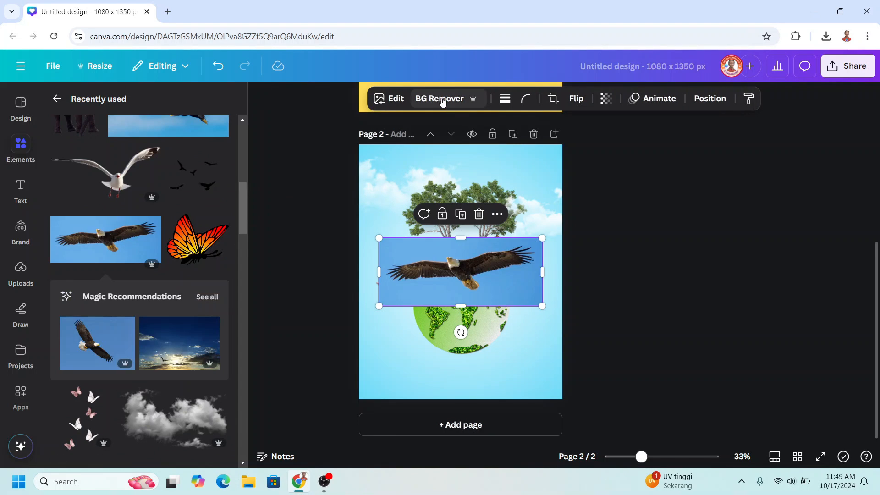
{"action": "left_click", "coordinate": [439, 99]}
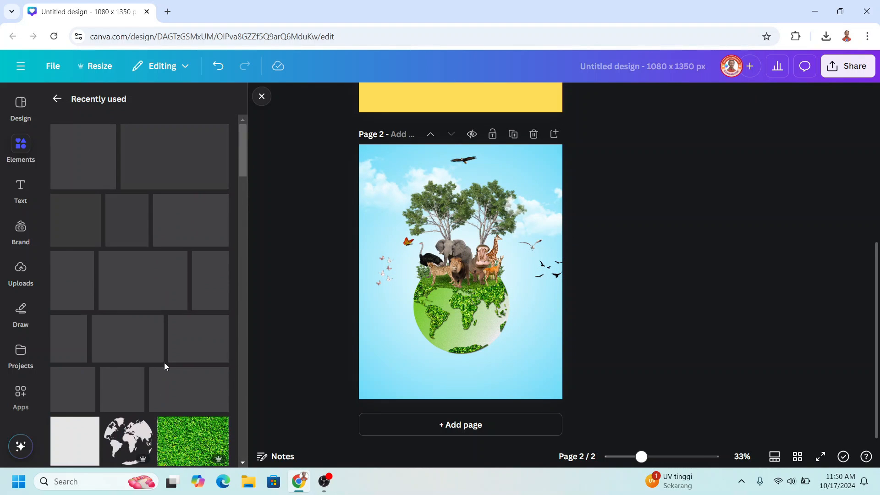
{"action": "left_click", "coordinate": [458, 272]}
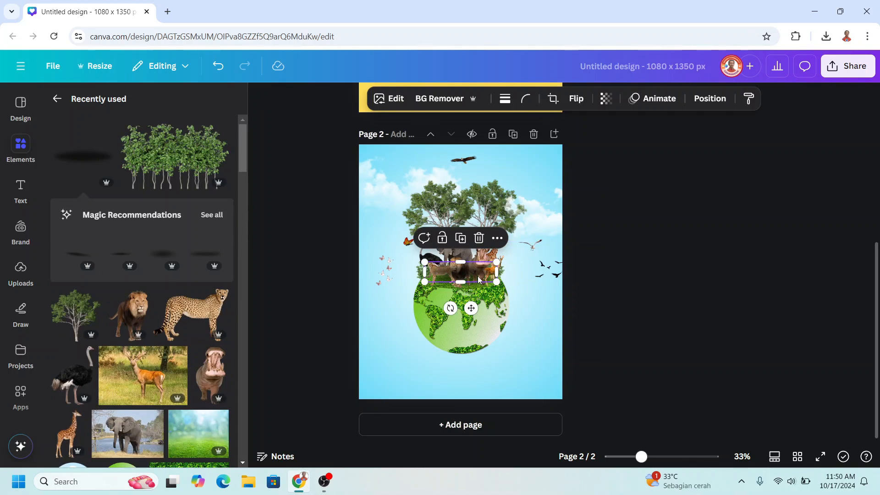